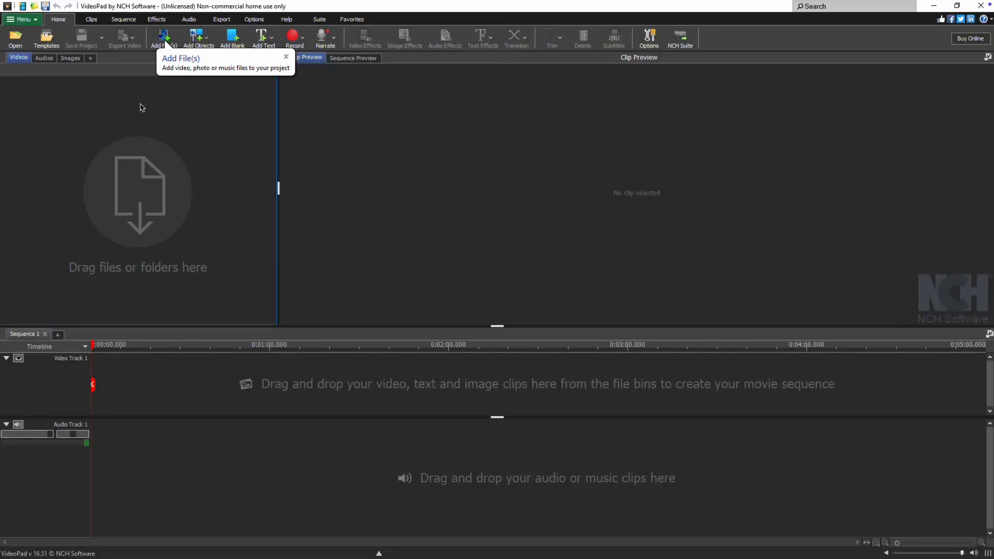
{"action": "mouse_move", "coordinate": [169, 63]}
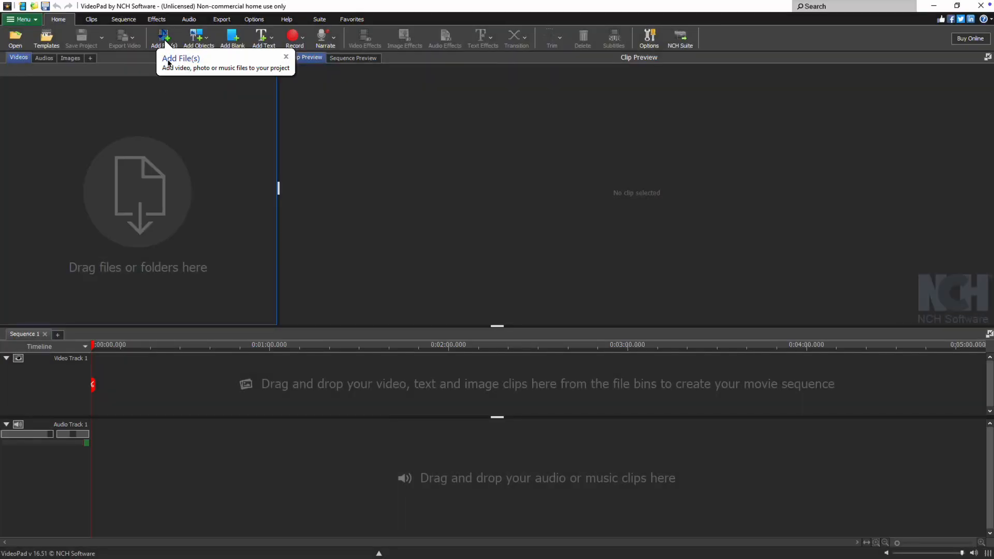
Import Rain.mp4 from the Videos folder onto the timeline.
{"action": "left_click", "coordinate": [163, 38]}
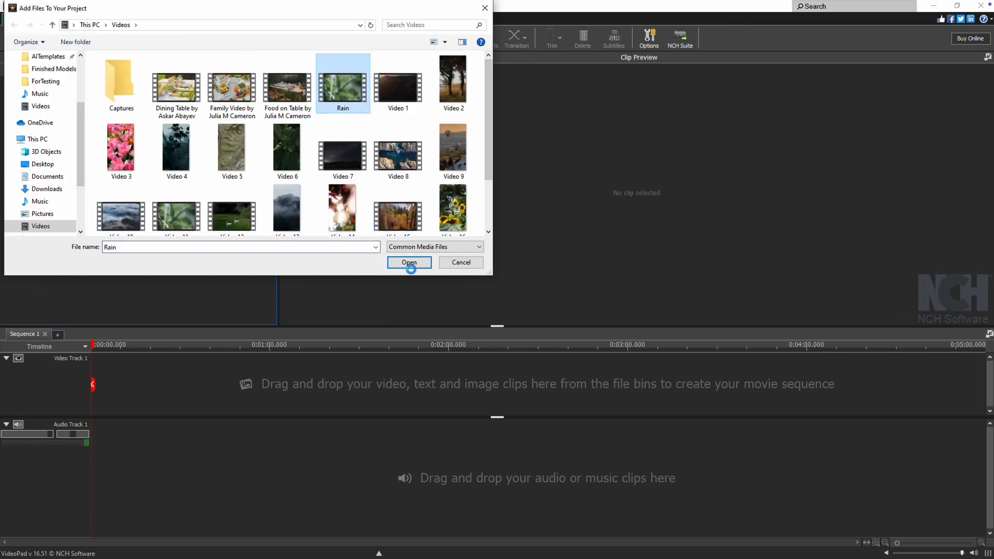
{"action": "left_click", "coordinate": [409, 263]}
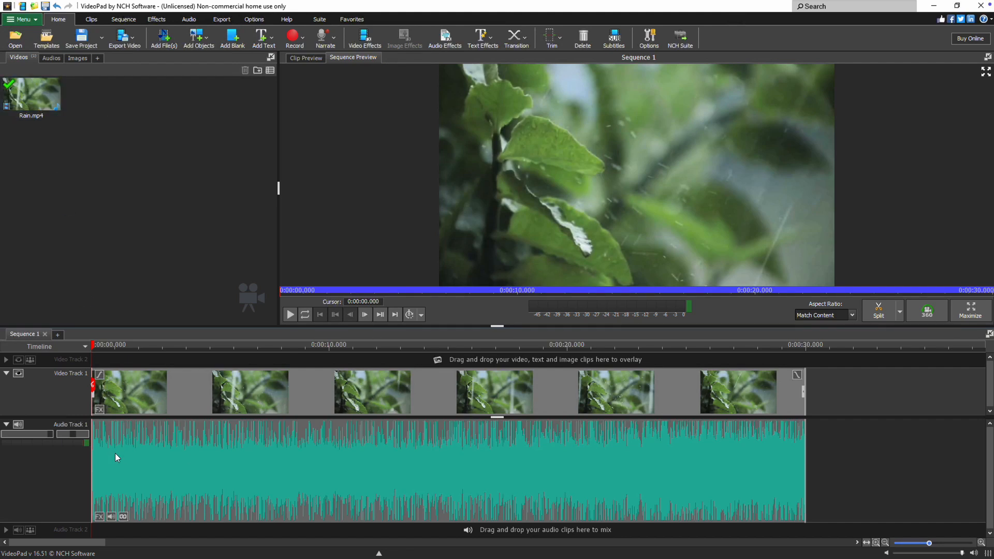
{"action": "mouse_move", "coordinate": [116, 458]}
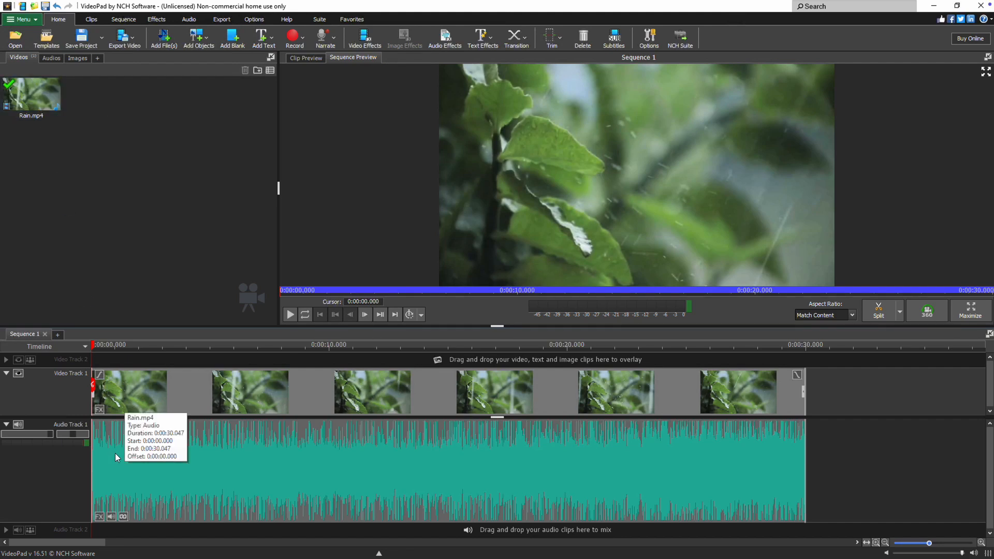
{"action": "mouse_move", "coordinate": [100, 520]}
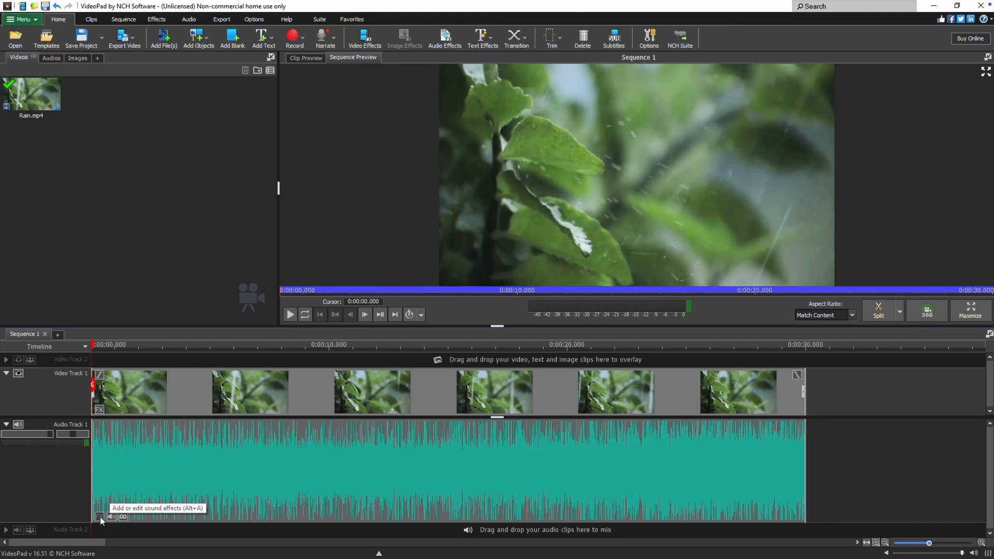
Apply a Fade In effect to the Rain audio clip and confirm it.
{"action": "left_click", "coordinate": [99, 516]}
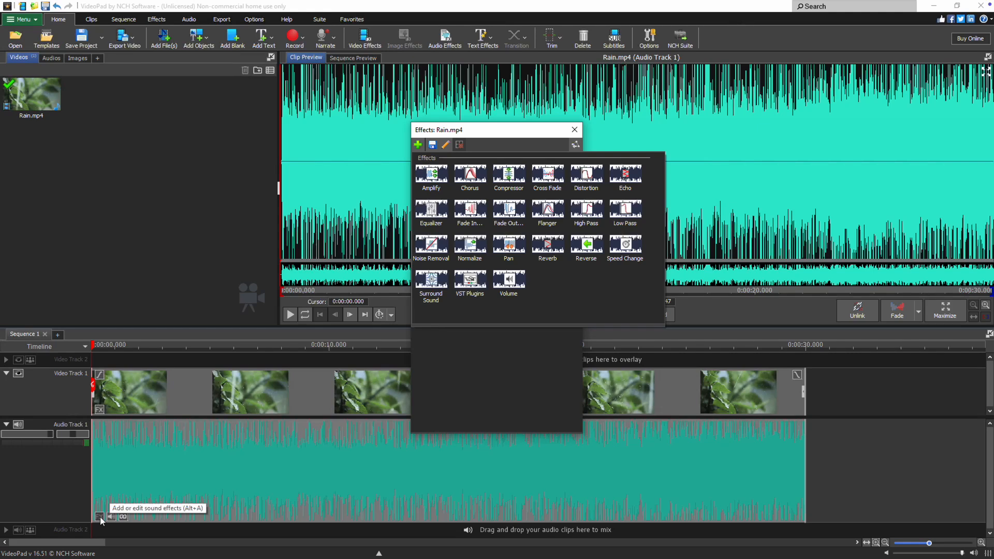
{"action": "mouse_move", "coordinate": [508, 283]}
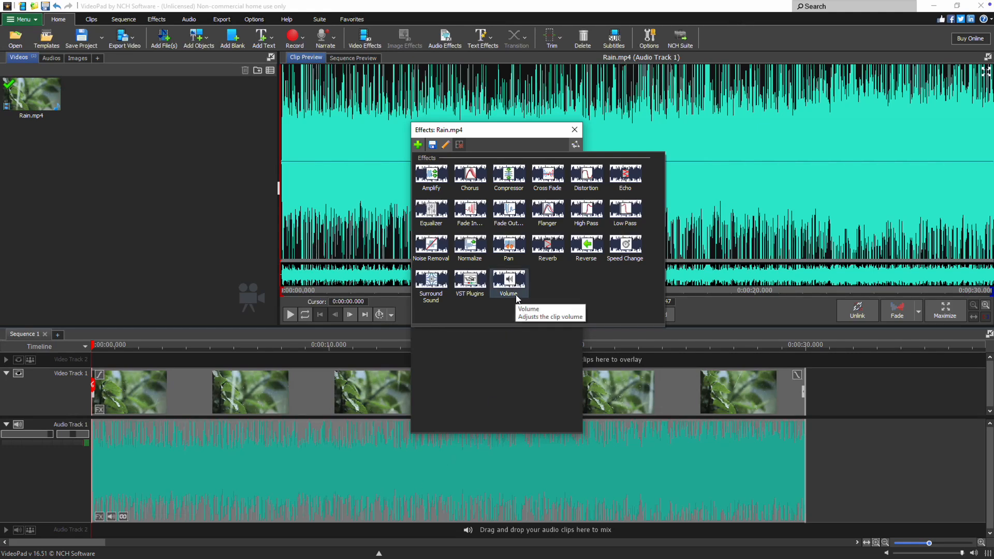
{"action": "mouse_move", "coordinate": [508, 212]}
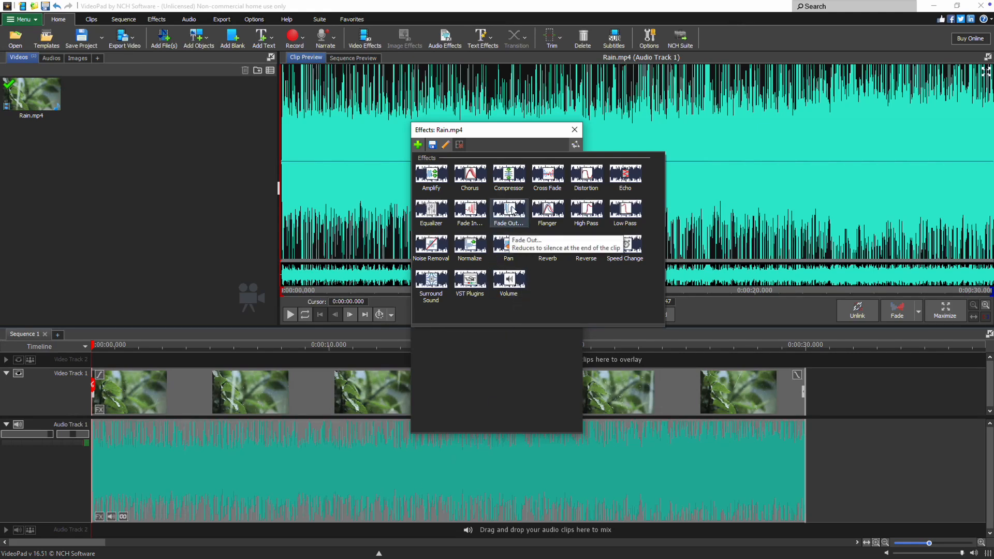
{"action": "left_click", "coordinate": [469, 212]}
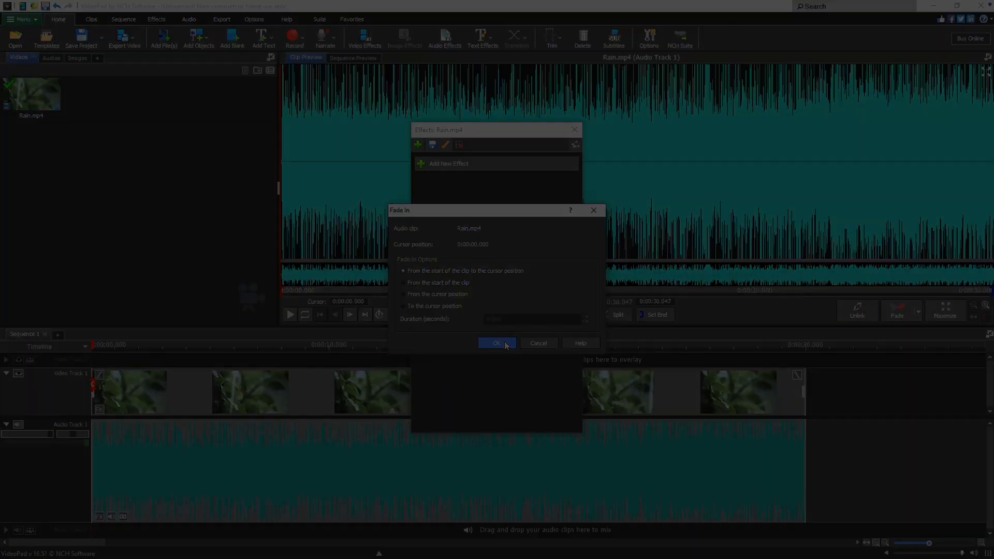
{"action": "left_click", "coordinate": [497, 343]}
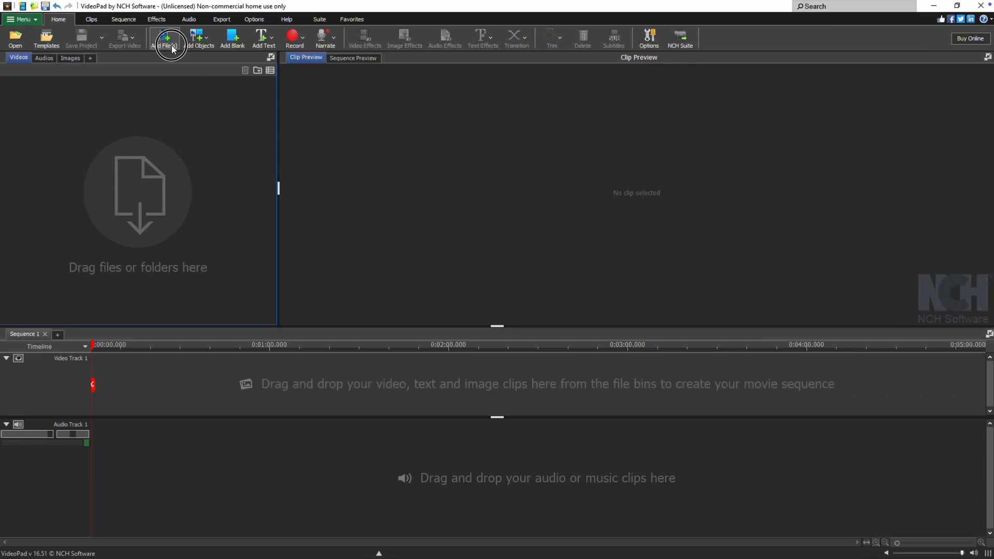
Re-import Rain.mp4 and select its clip on Audio Track 1.
{"action": "left_click", "coordinate": [167, 38]}
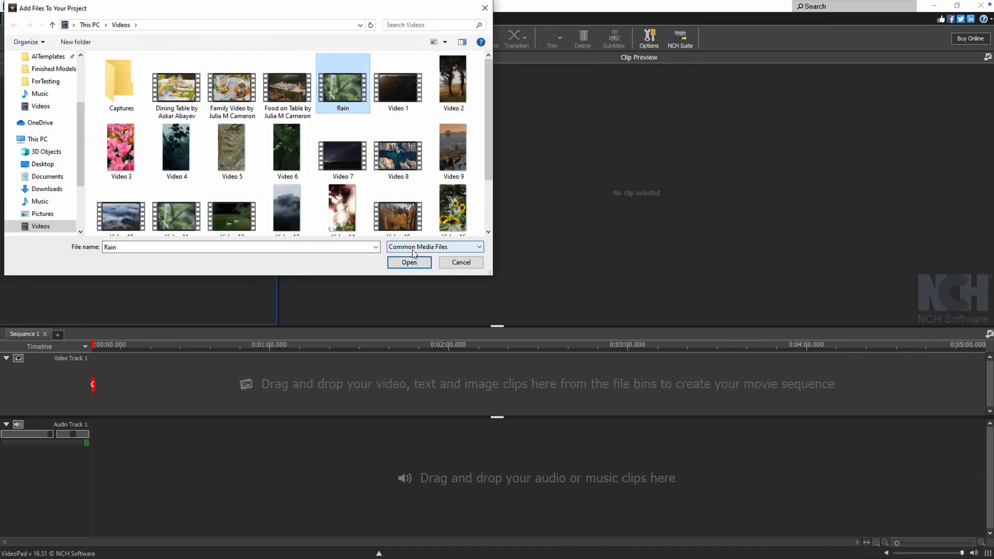
{"action": "left_click", "coordinate": [410, 263]}
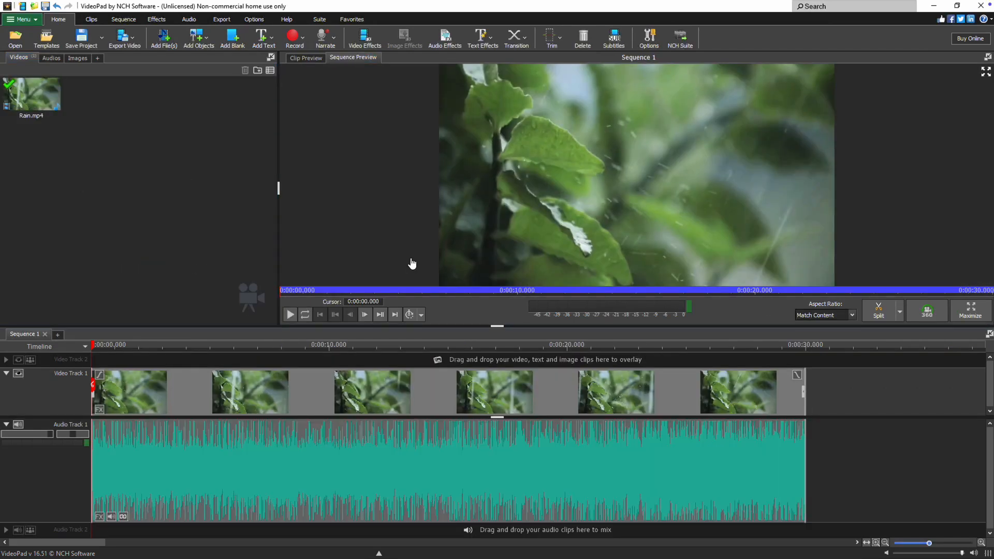
{"action": "mouse_move", "coordinate": [352, 438]}
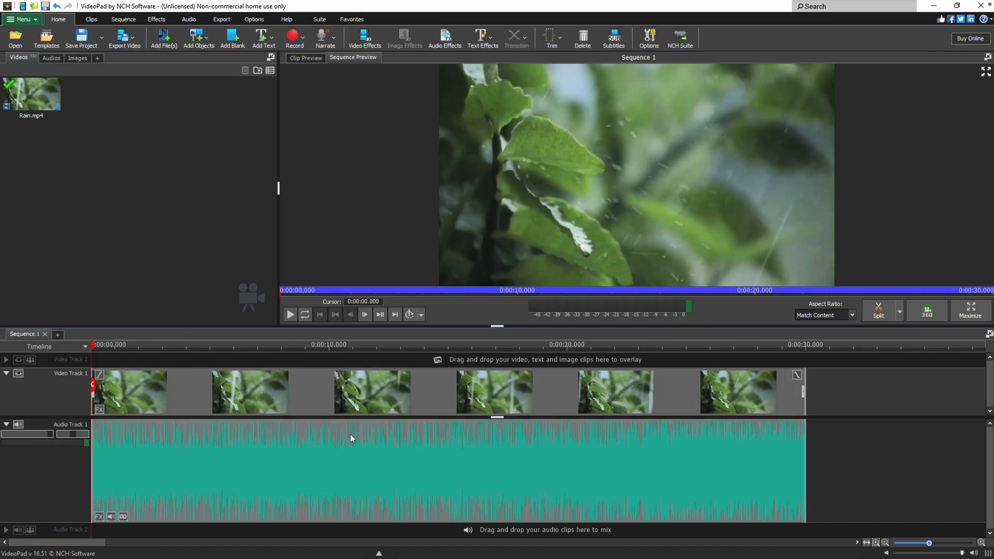
{"action": "left_click", "coordinate": [306, 57]}
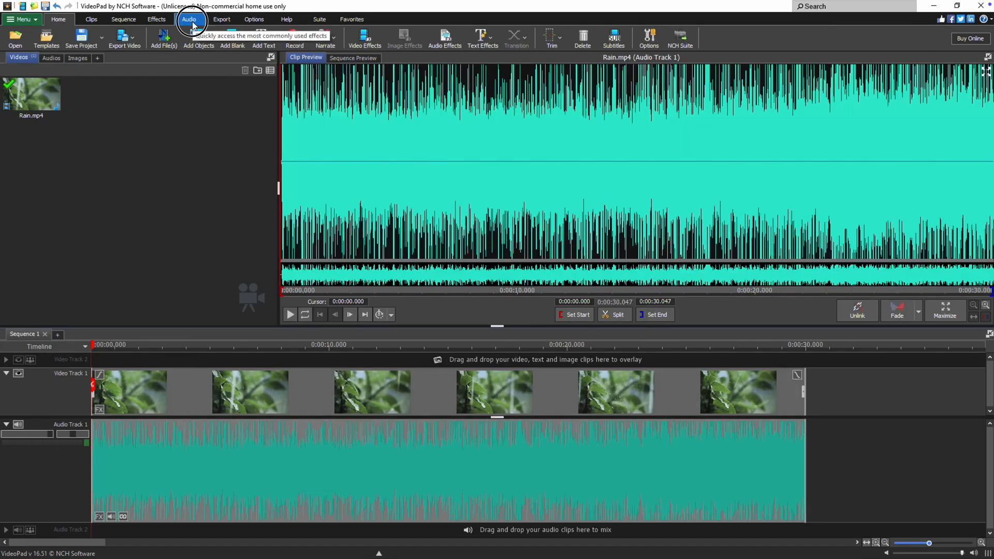
Open the audio tools and choose Amplify from the clip's audio effects list.
{"action": "left_click", "coordinate": [189, 18]}
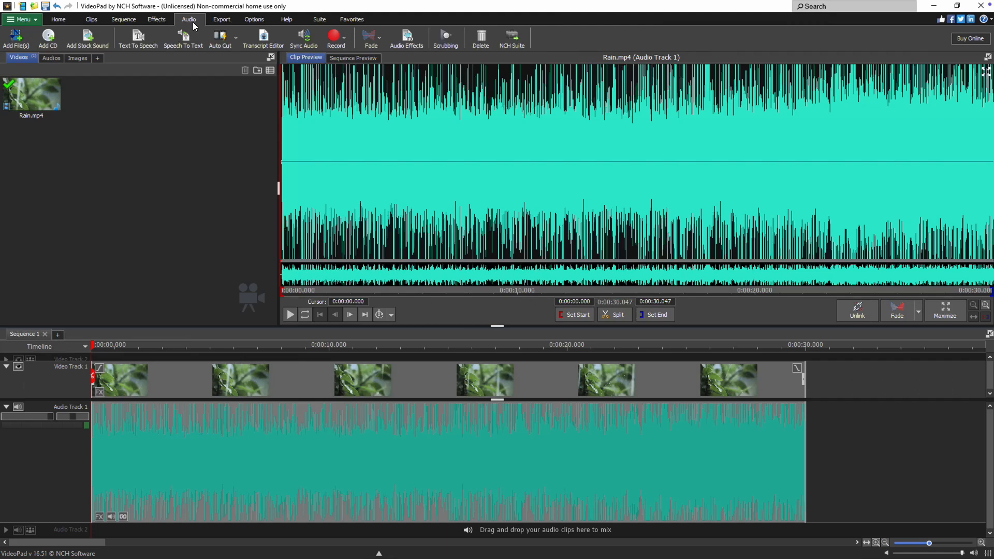
{"action": "mouse_move", "coordinate": [407, 38]}
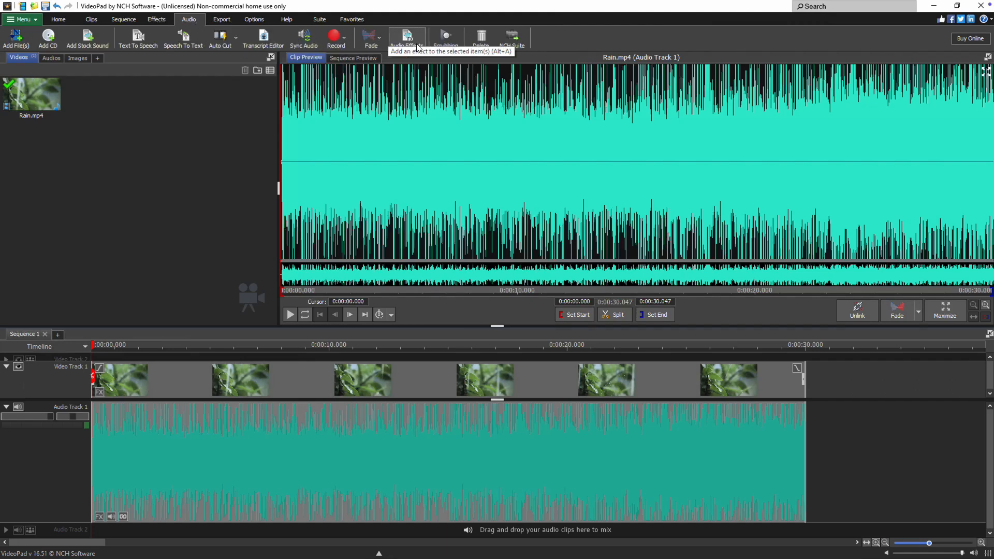
{"action": "left_click", "coordinate": [406, 38]}
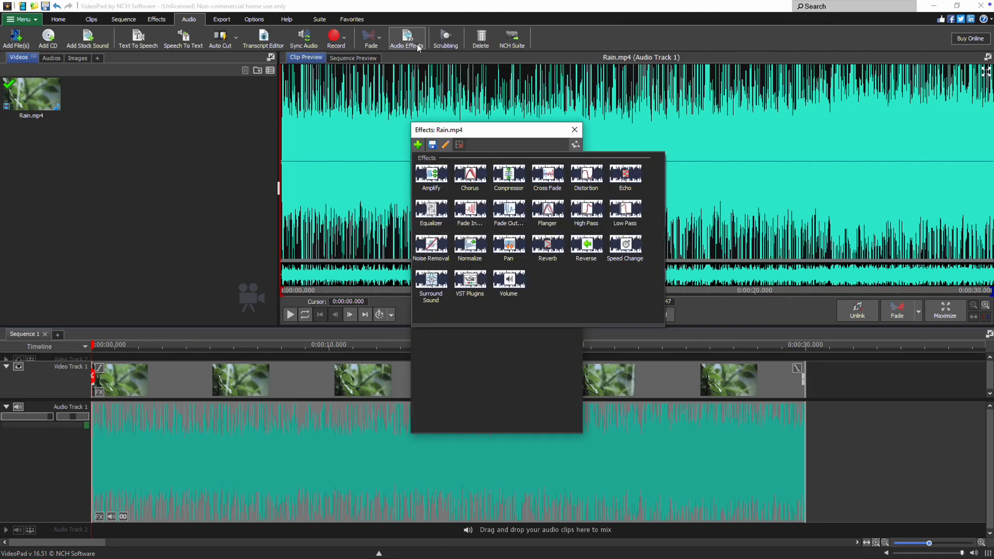
{"action": "left_click", "coordinate": [573, 130]}
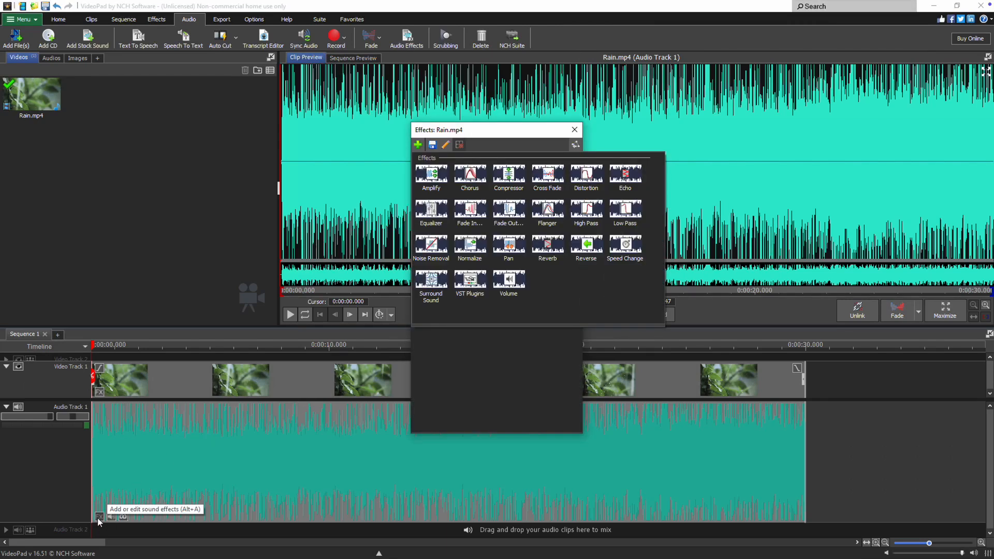
{"action": "mouse_move", "coordinate": [457, 356]}
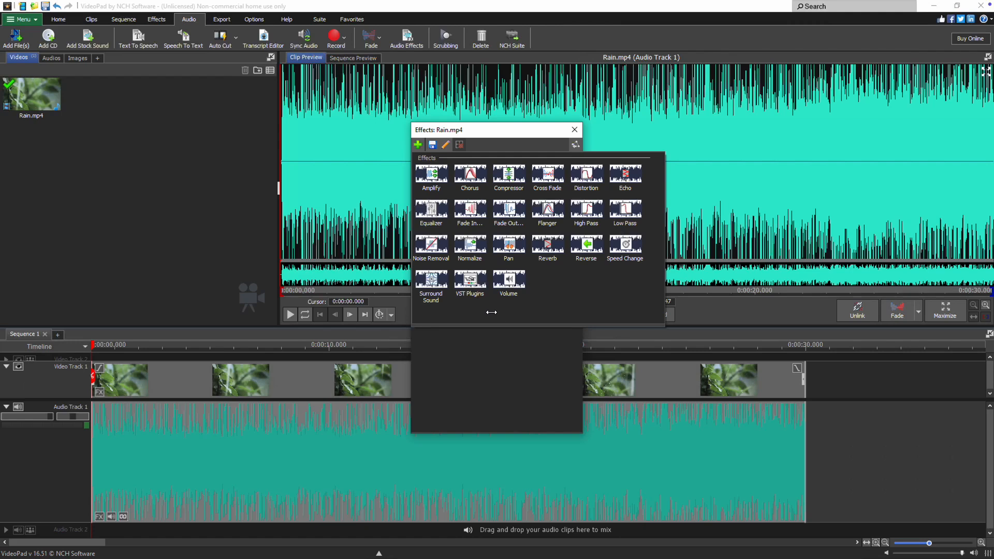
{"action": "mouse_move", "coordinate": [469, 246]}
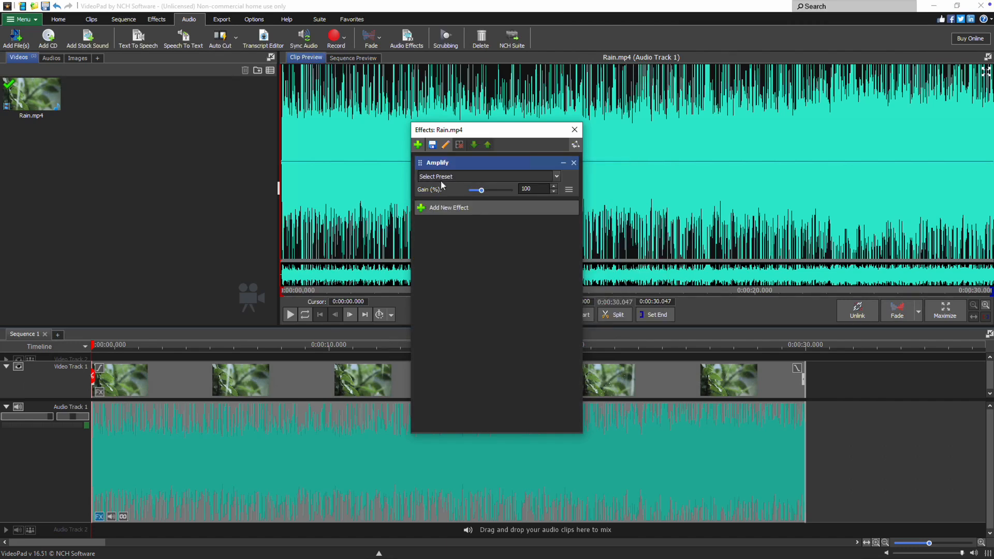
{"action": "mouse_move", "coordinate": [578, 186]}
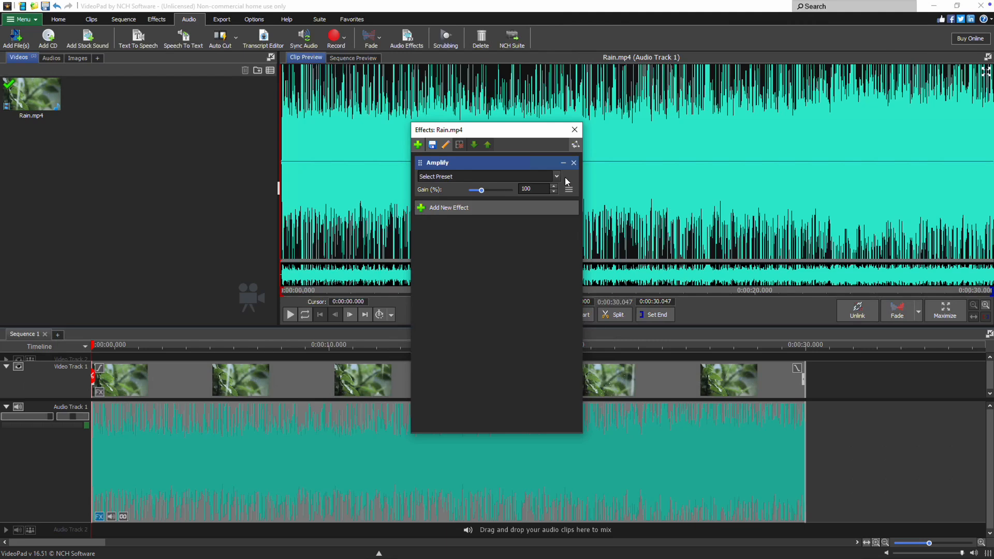
Browse the Amplify presets, set gain to 117%, and play the clip to preview.
{"action": "left_click", "coordinate": [556, 176]}
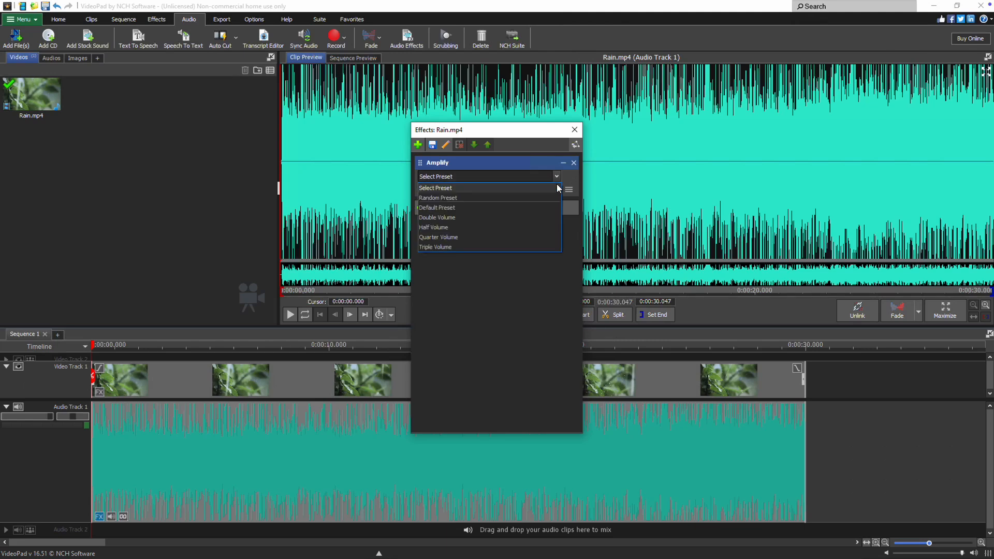
{"action": "left_click", "coordinate": [437, 218]}
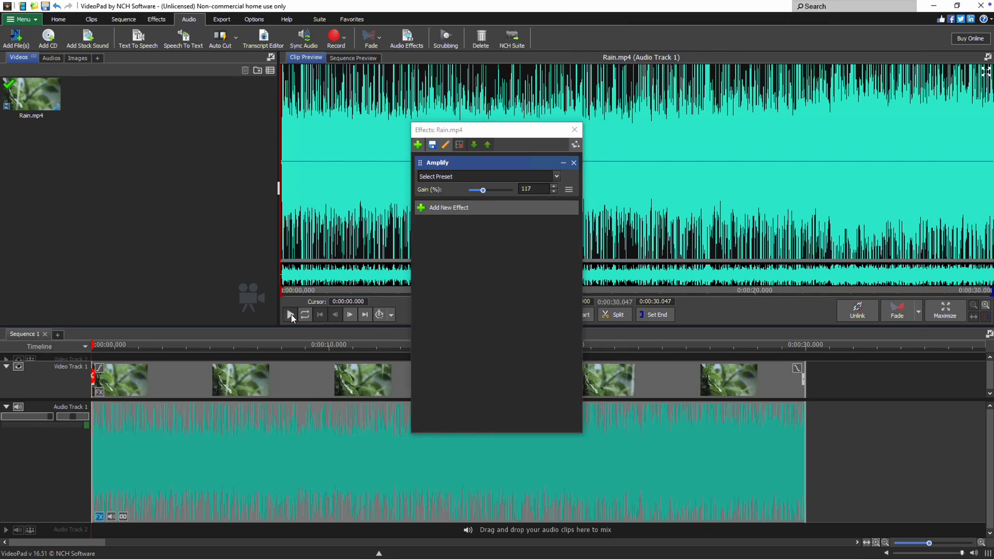
{"action": "left_click", "coordinate": [289, 315]}
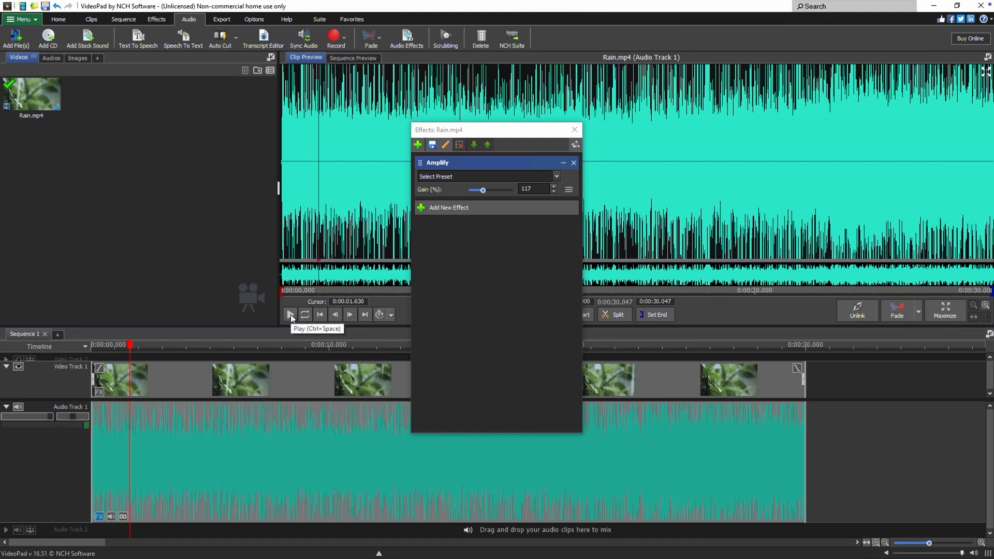
{"action": "mouse_move", "coordinate": [480, 246]}
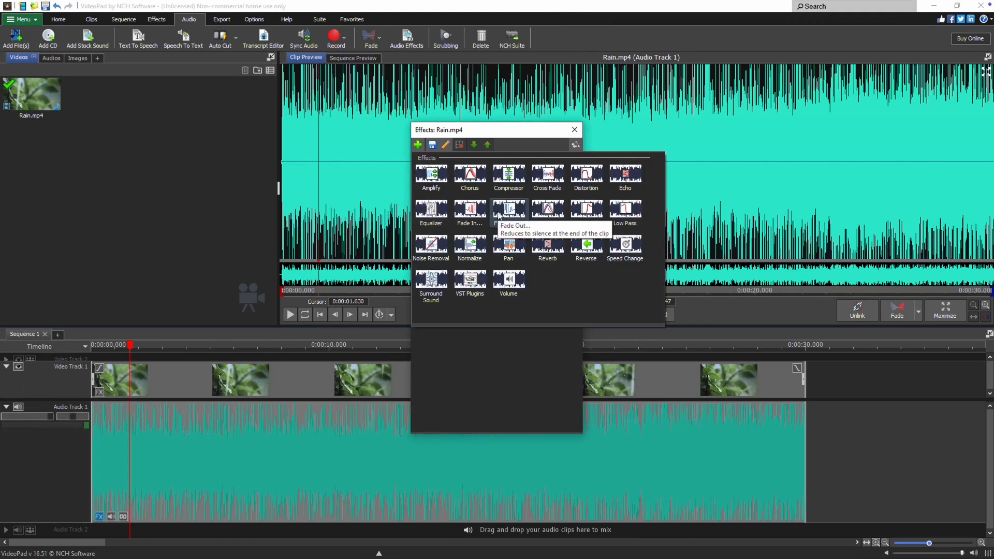
{"action": "mouse_move", "coordinate": [469, 212]}
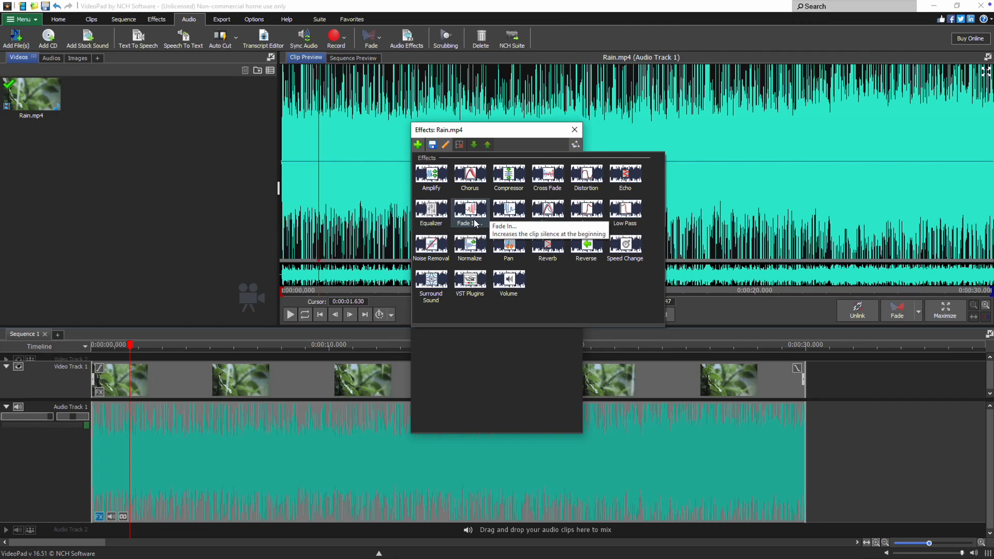
{"action": "mouse_move", "coordinate": [508, 212]}
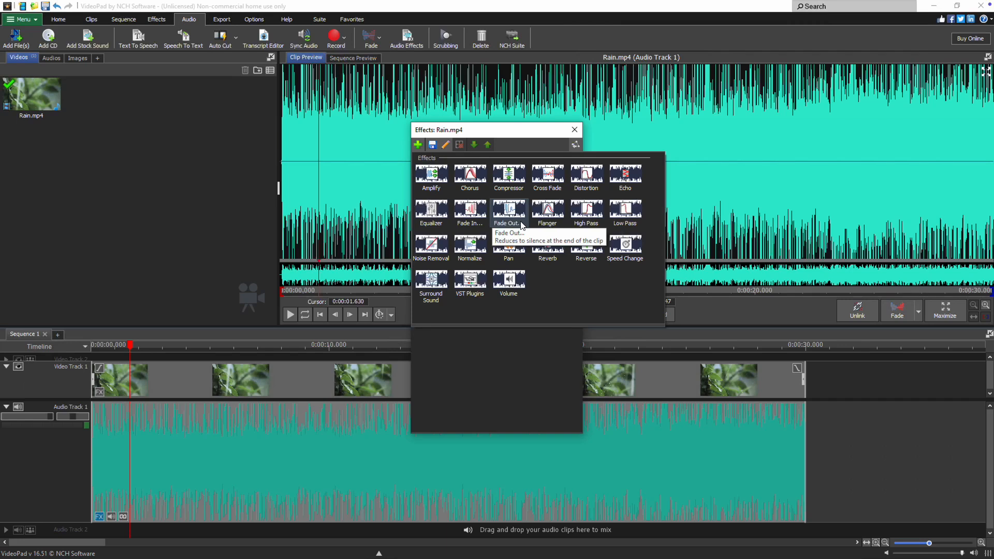
{"action": "mouse_move", "coordinate": [643, 257]}
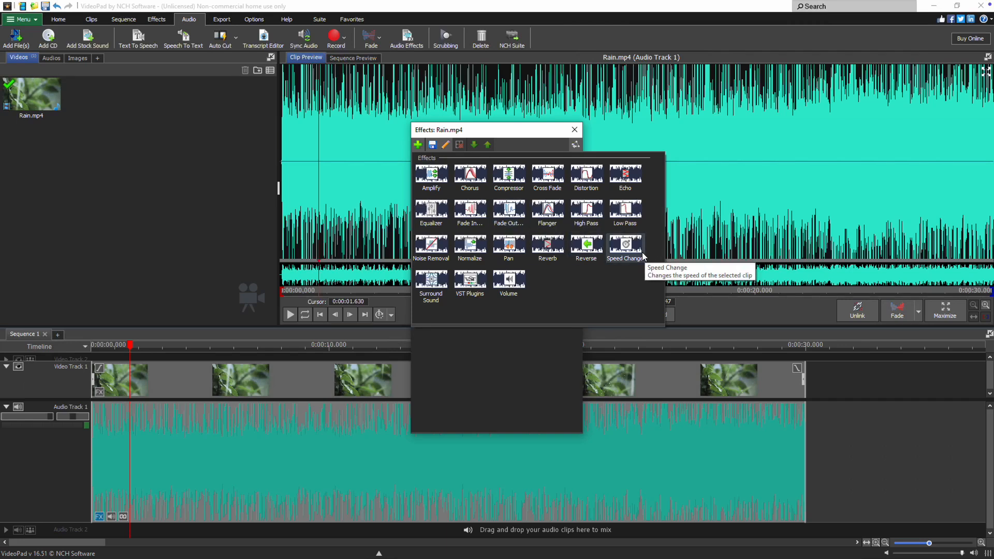
{"action": "double_click", "coordinate": [430, 176]}
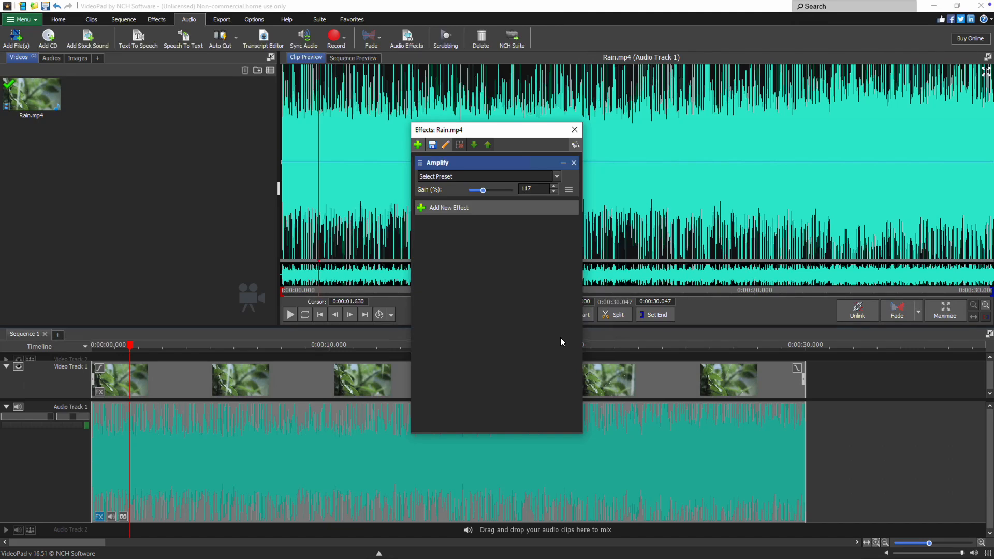
Close the Effects window and unlink the Rain audio from the video.
{"action": "left_click", "coordinate": [575, 130]}
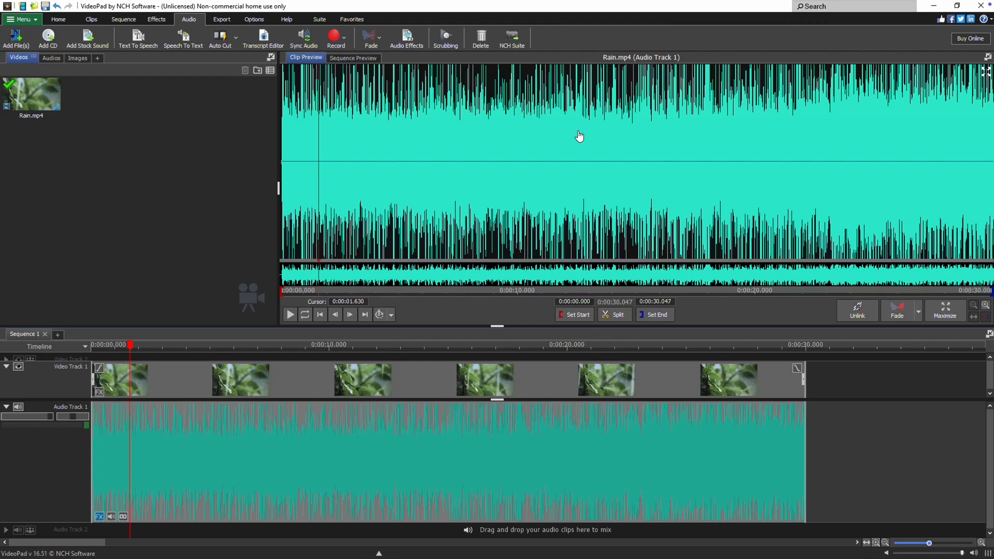
{"action": "mouse_move", "coordinate": [857, 315]}
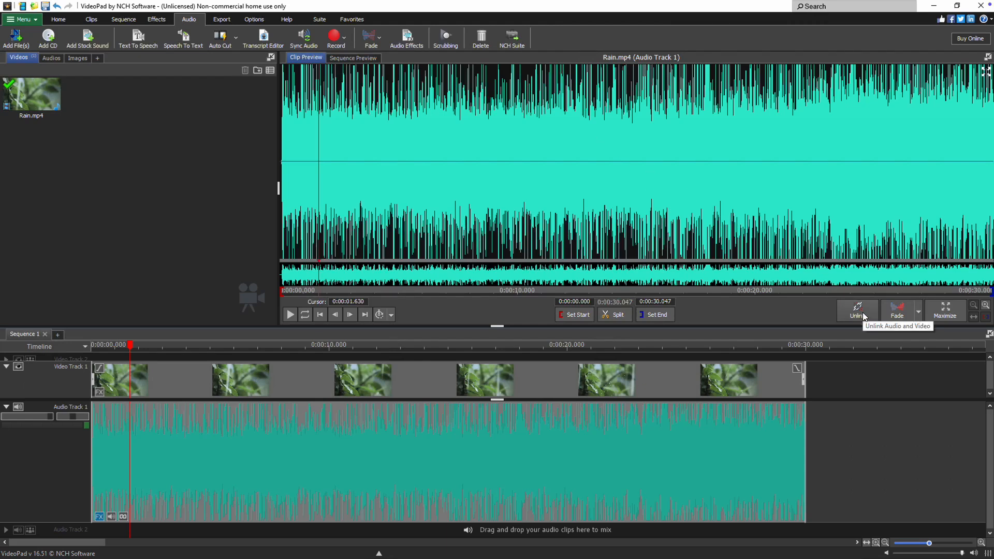
{"action": "left_click", "coordinate": [856, 311]}
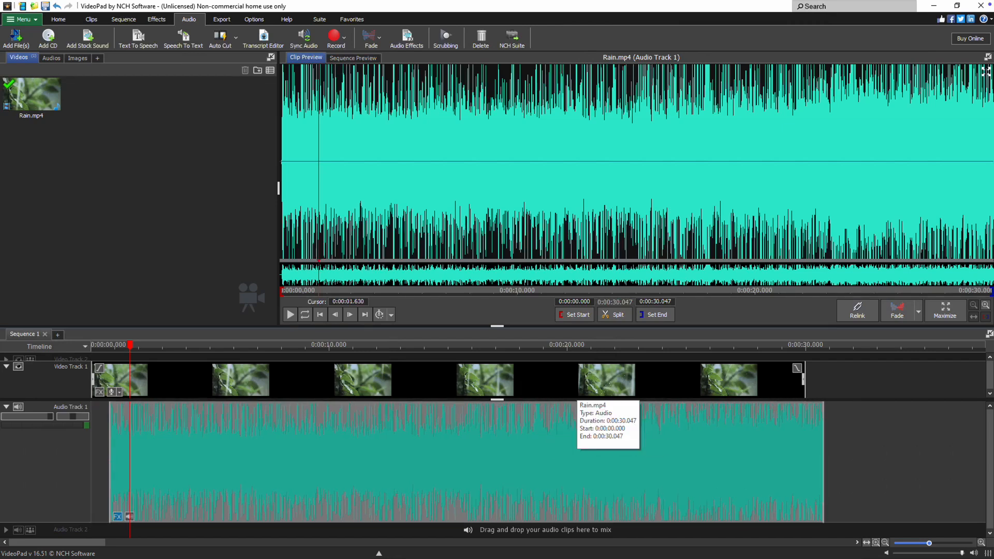
{"action": "mouse_move", "coordinate": [827, 458]}
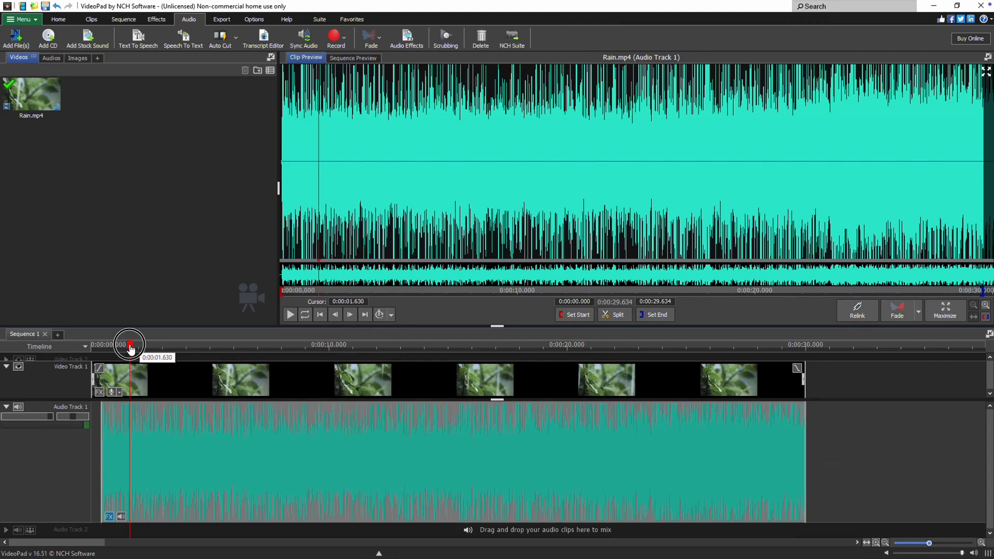
Split the Rain audio at about 3 s and relink the second piece to the video.
{"action": "left_click", "coordinate": [352, 57]}
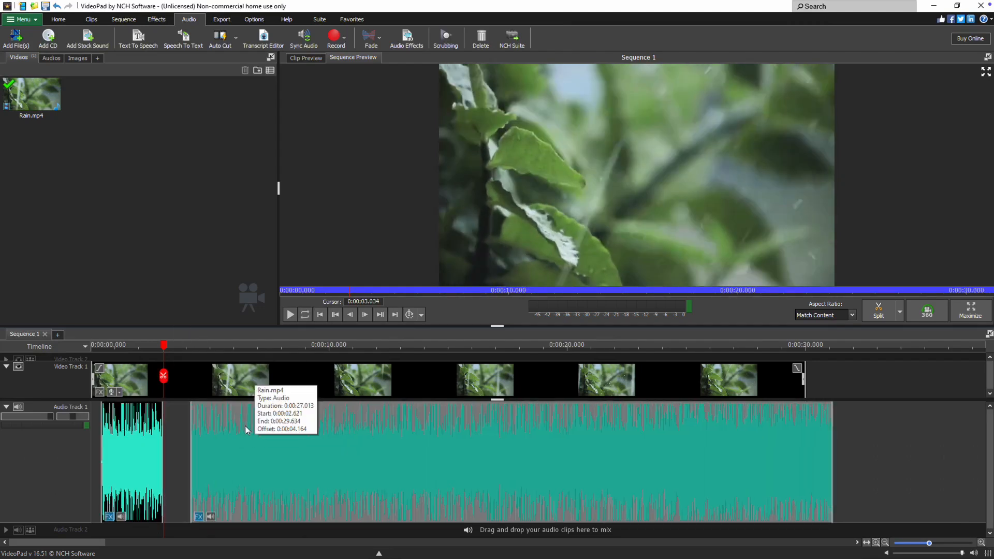
{"action": "mouse_move", "coordinate": [221, 432]}
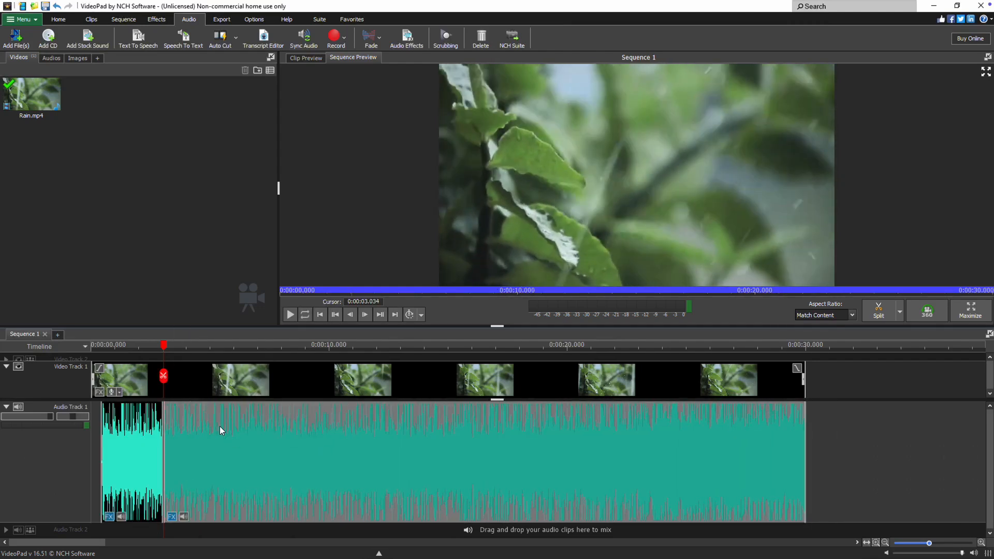
{"action": "left_click", "coordinate": [306, 58]}
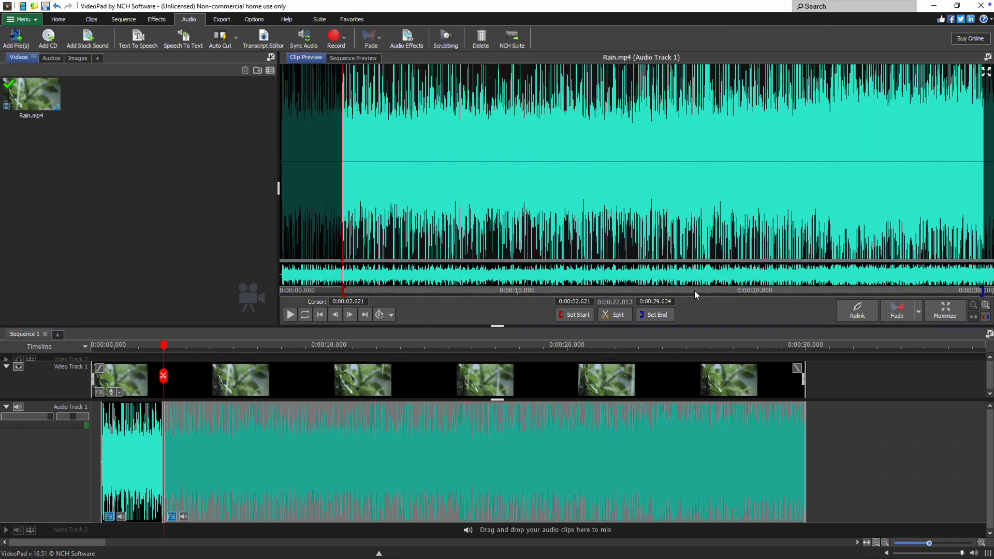
{"action": "left_click", "coordinate": [857, 311]}
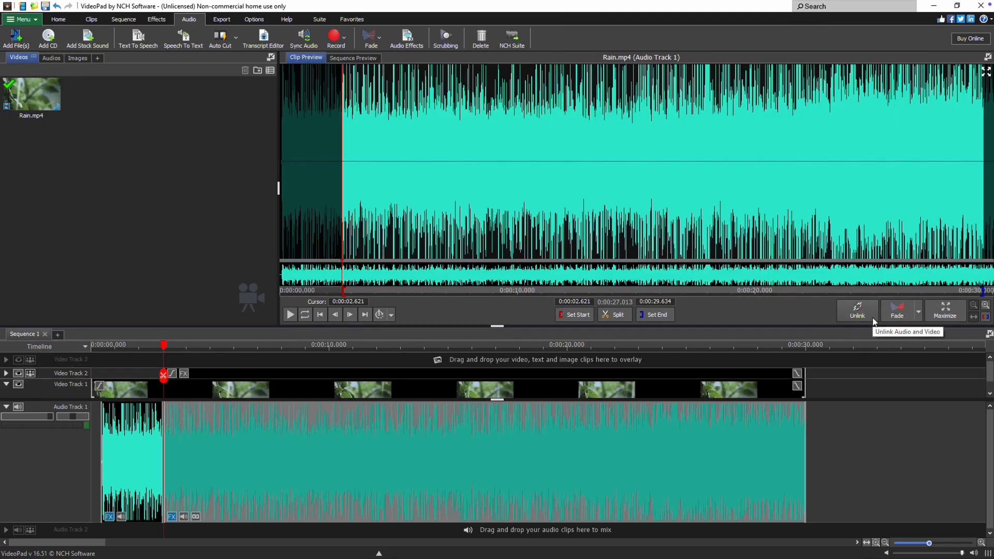